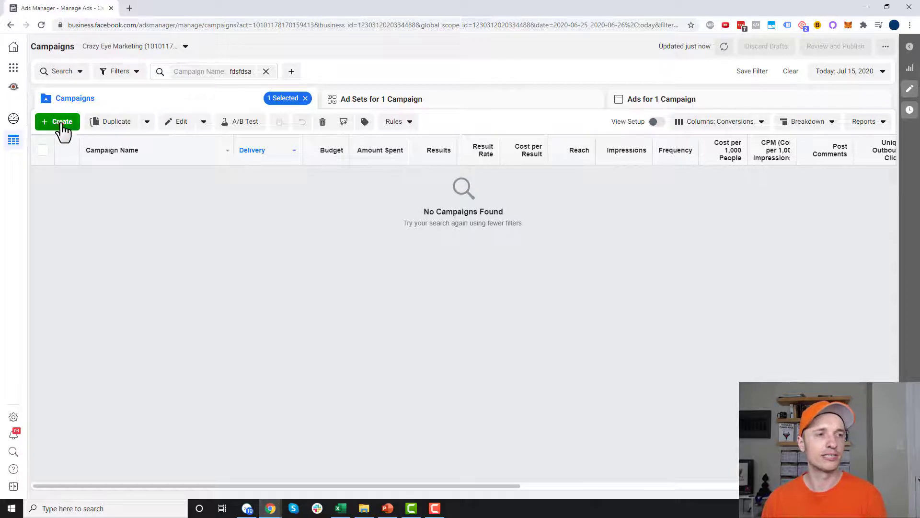
Start a new campaign in Guided Creation and dismiss the 'where you left off' dialog.
{"action": "left_click", "coordinate": [56, 122]}
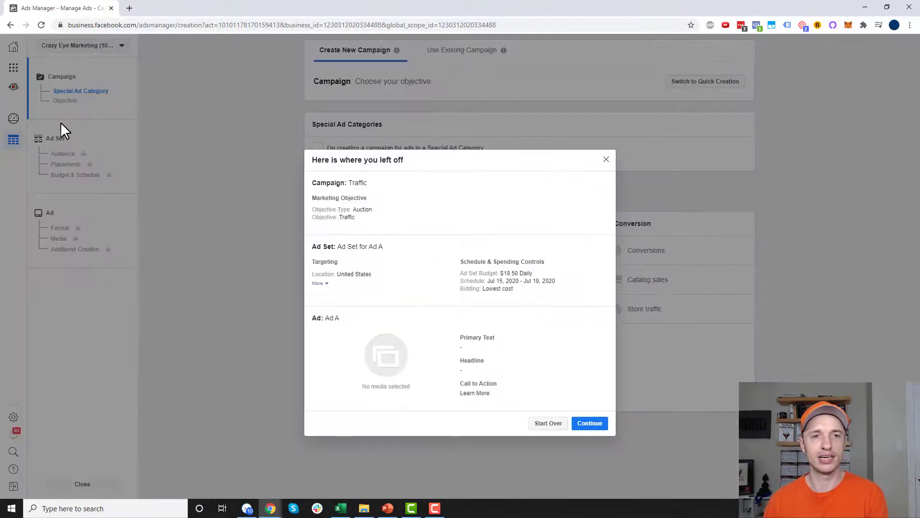
{"action": "left_click", "coordinate": [605, 159]}
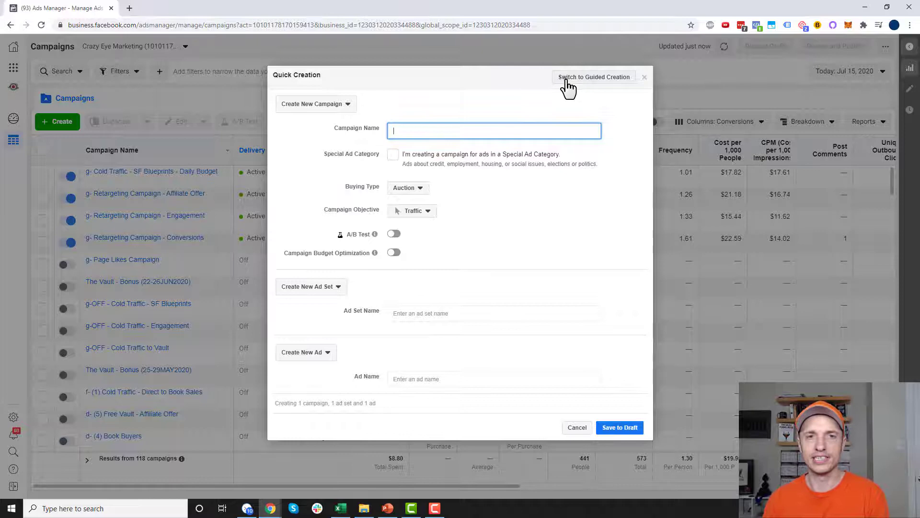
{"action": "left_click", "coordinate": [594, 77]}
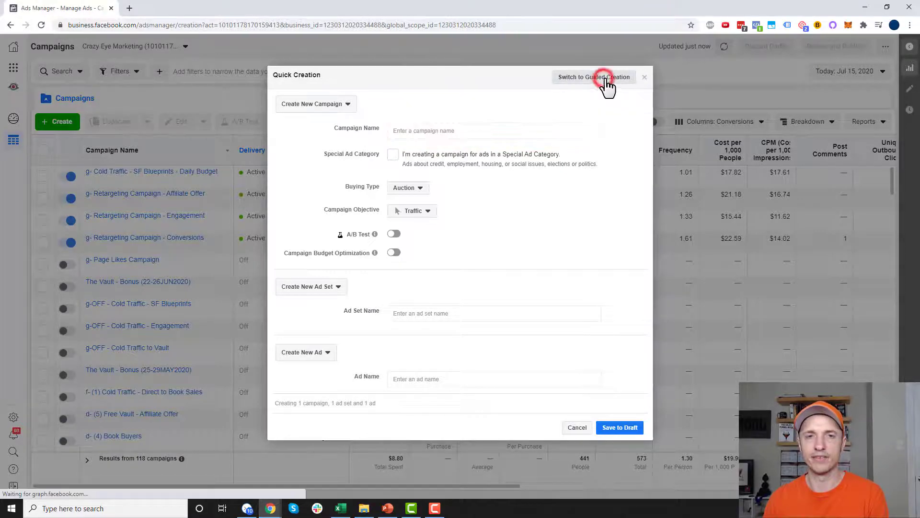
{"action": "left_click", "coordinate": [593, 77]}
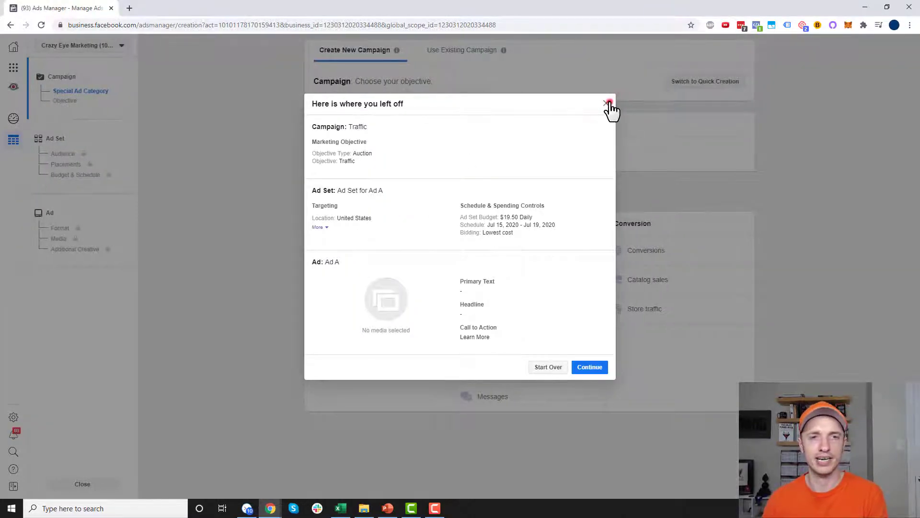
{"action": "left_click", "coordinate": [608, 104]}
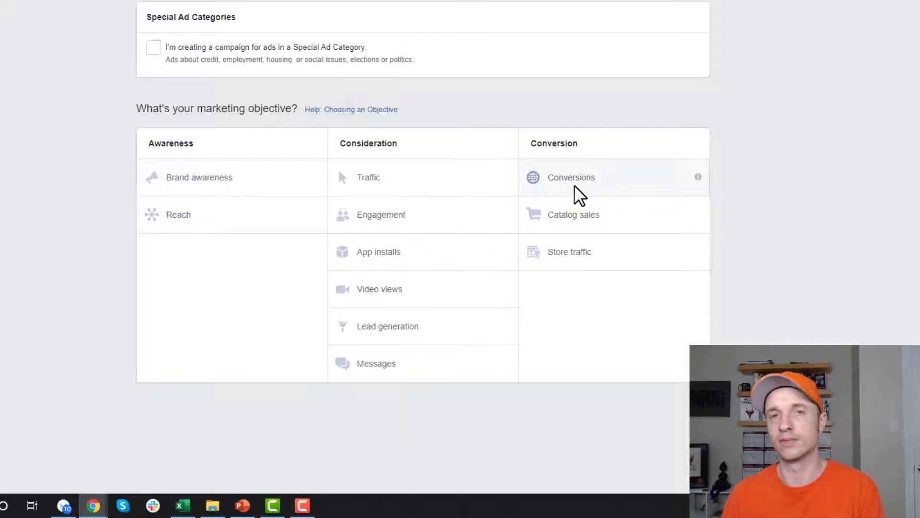
Choose Conversions as the objective and keep the campaign name 'Conversions'.
{"action": "left_click", "coordinate": [571, 177]}
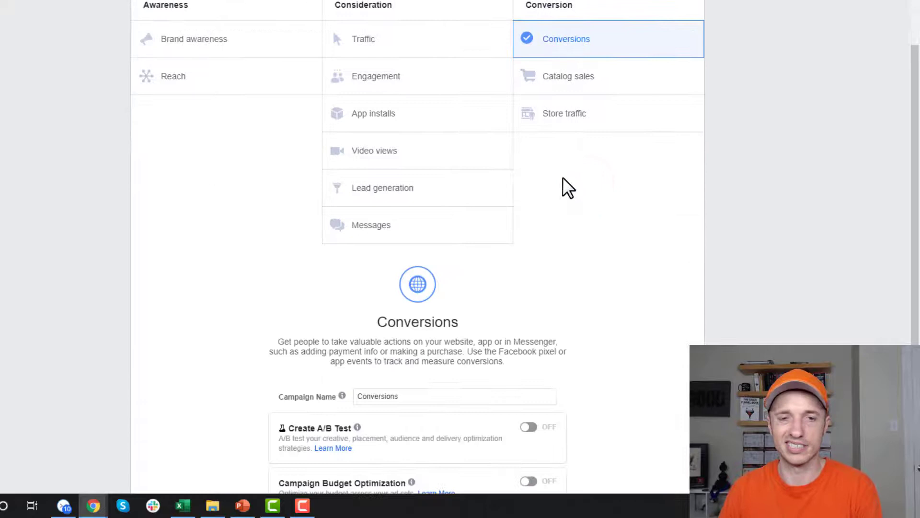
{"action": "scroll", "scroll_direction": "down", "scroll_amount": 3}
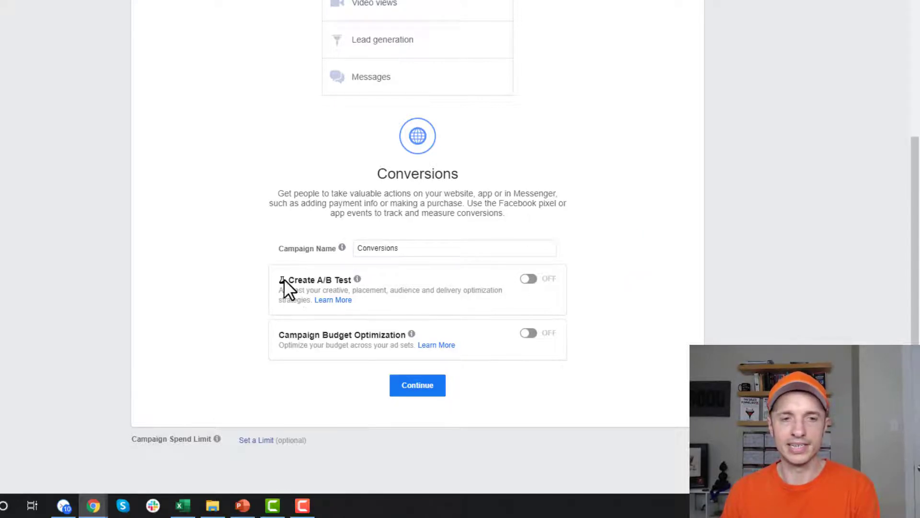
{"action": "double_click", "coordinate": [320, 279]}
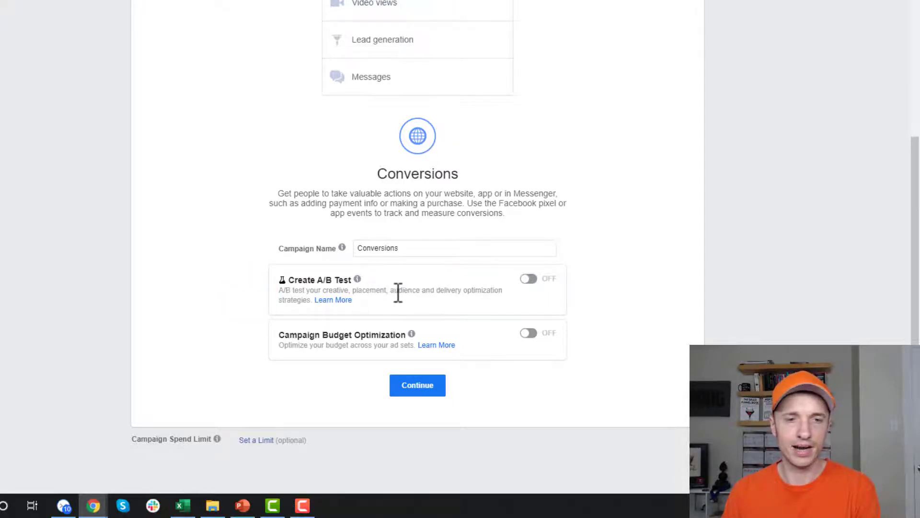
{"action": "mouse_move", "coordinate": [332, 314]}
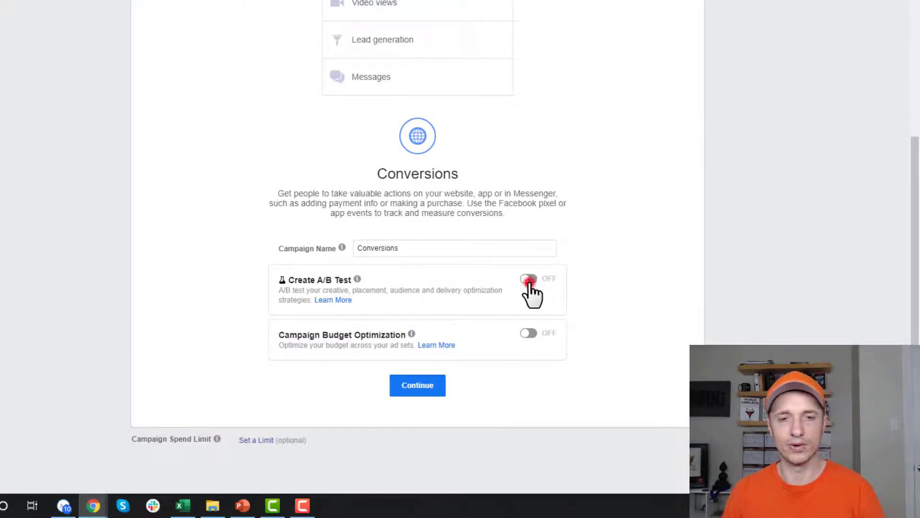
Turn on Create A/B Test and review the Variable choices (Creative, Delivery Optimization, Audience, Placement).
{"action": "left_click", "coordinate": [527, 279]}
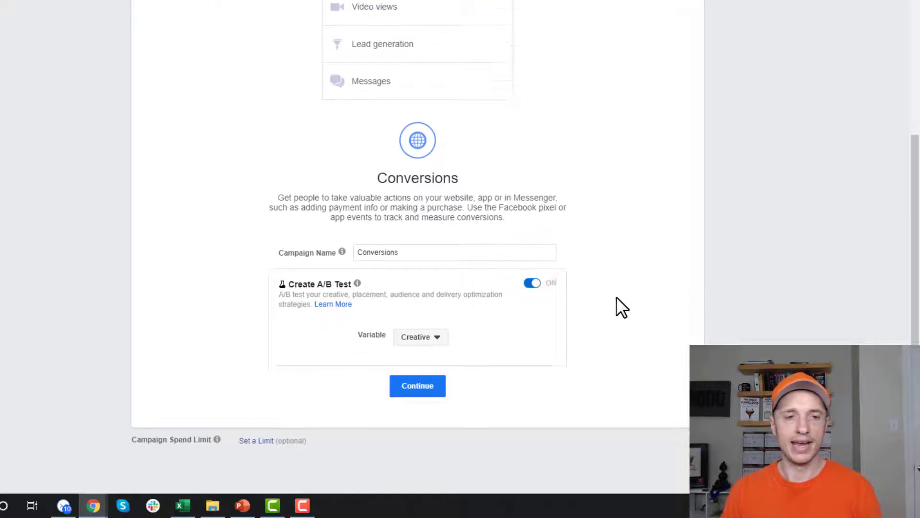
{"action": "left_click", "coordinate": [420, 336]}
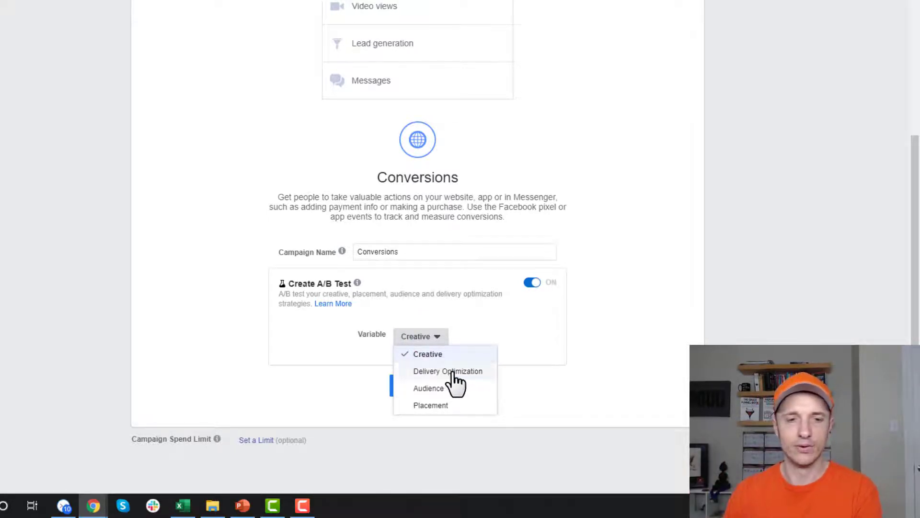
{"action": "mouse_move", "coordinate": [478, 376]}
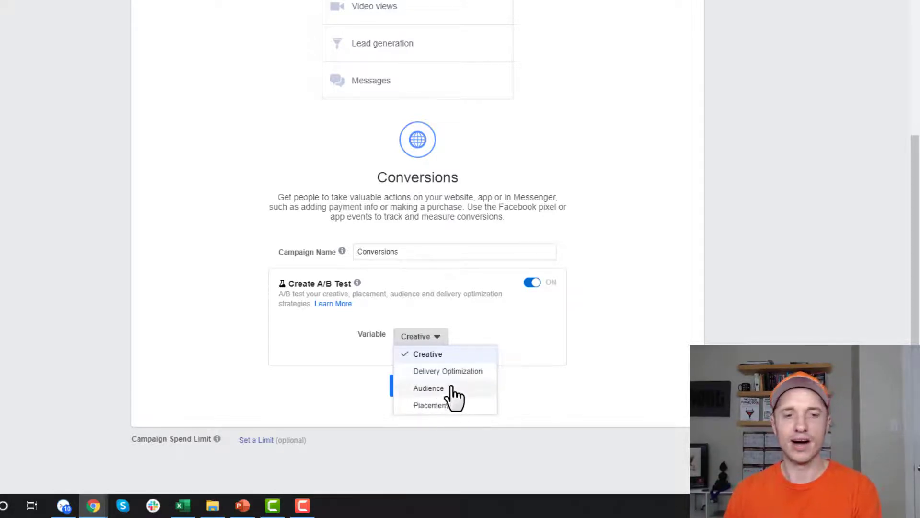
{"action": "mouse_move", "coordinate": [467, 404]}
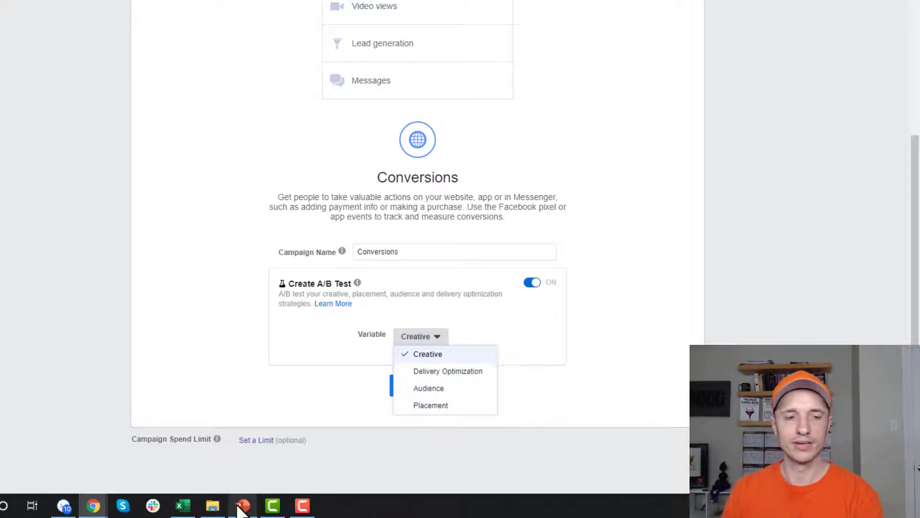
{"action": "left_click", "coordinate": [242, 505]}
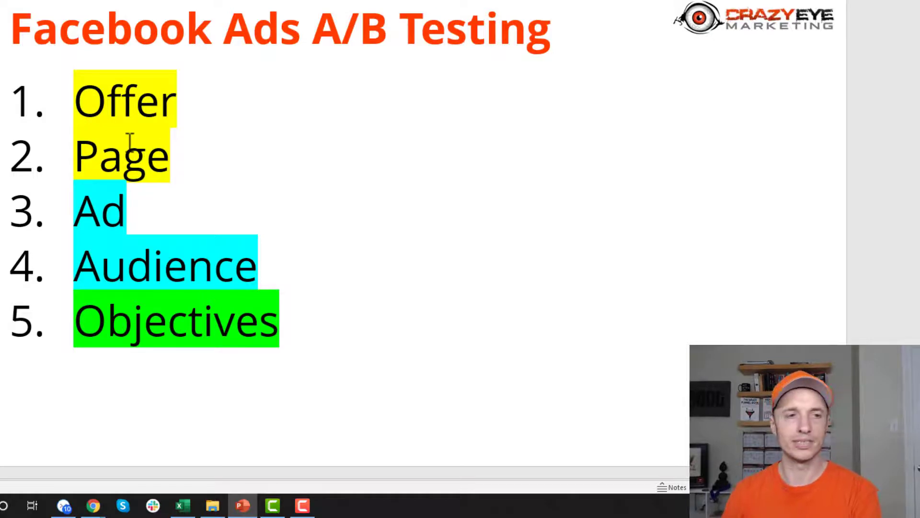
{"action": "left_click", "coordinate": [147, 268]}
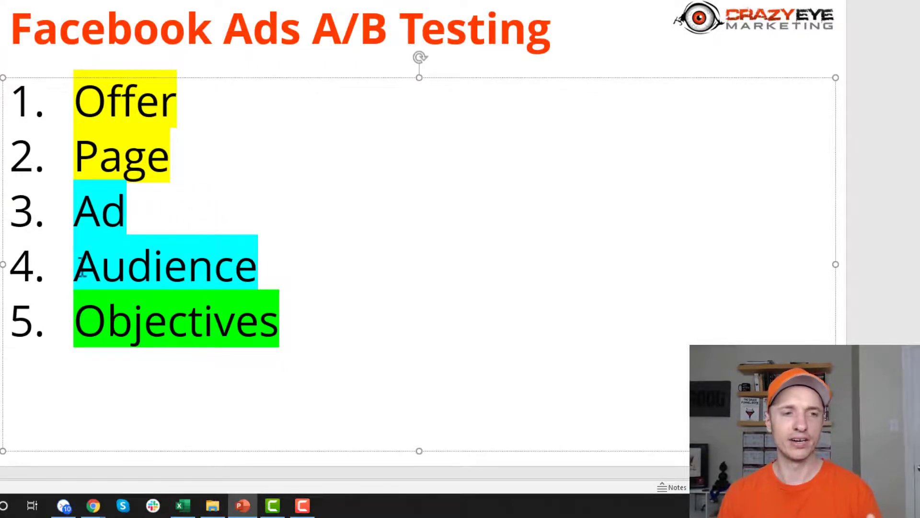
{"action": "double_click", "coordinate": [164, 266]}
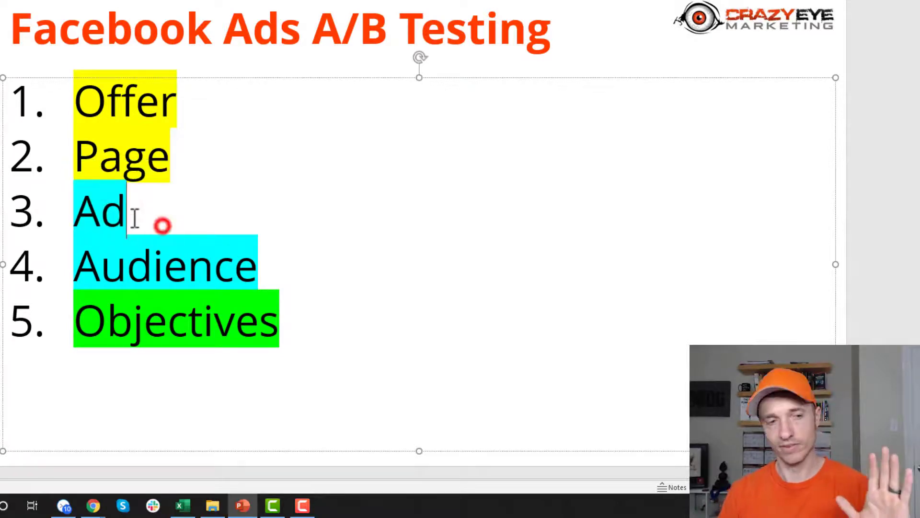
{"action": "double_click", "coordinate": [99, 210]}
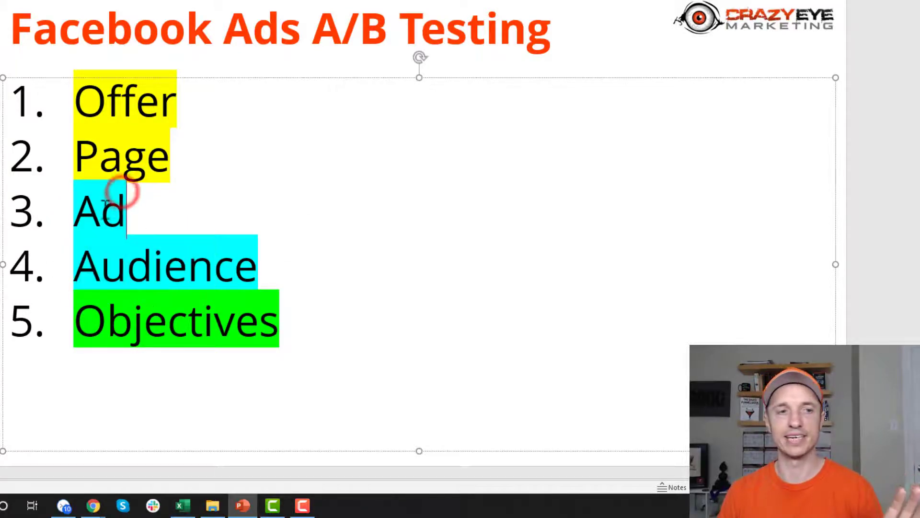
{"action": "double_click", "coordinate": [99, 211]}
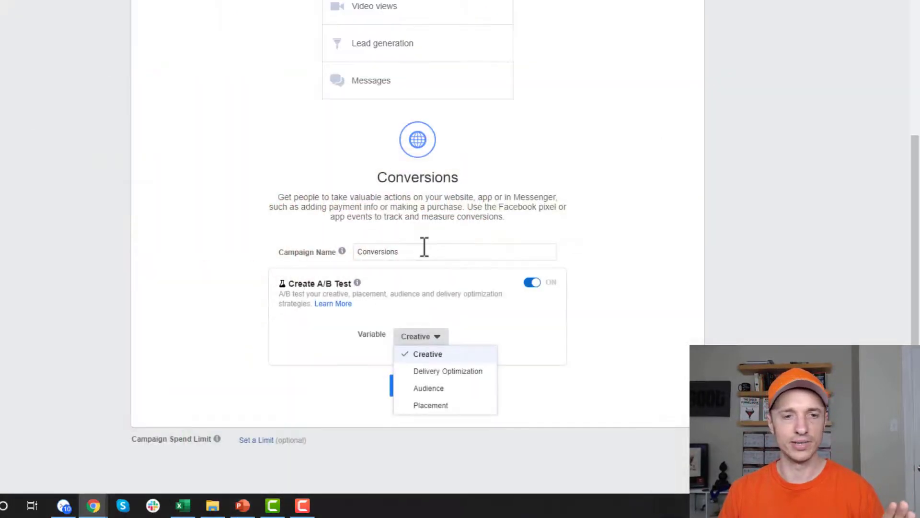
Keep Creative as the variable and search custom audiences for 'look' to find the Lookalike (US, 1%).
{"action": "left_click", "coordinate": [428, 354]}
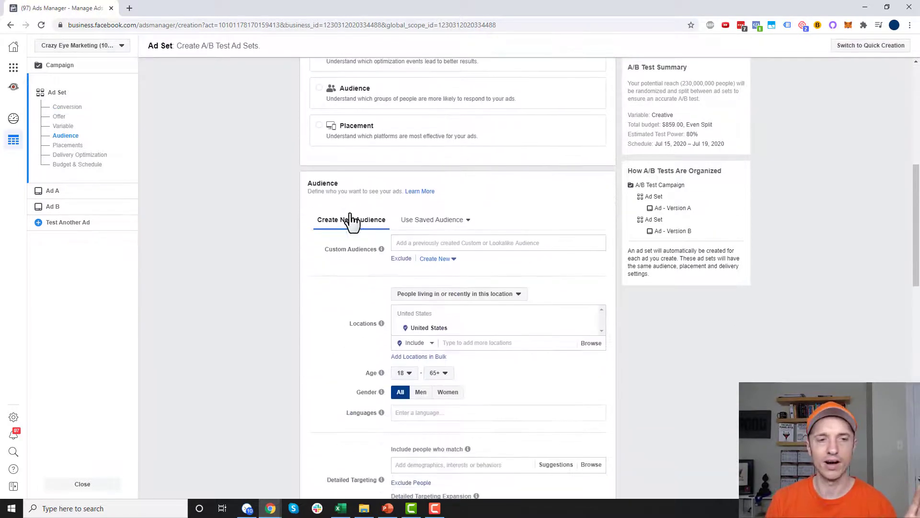
{"action": "left_click", "coordinate": [497, 243]}
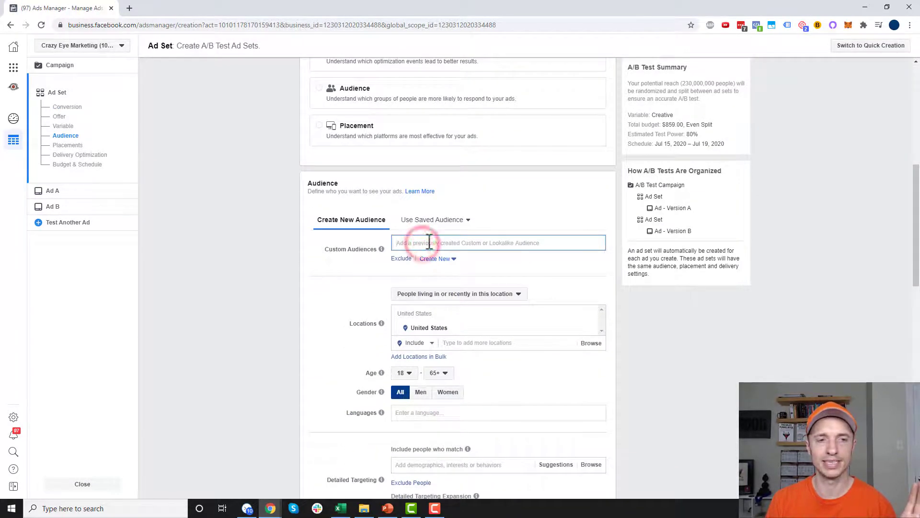
{"action": "type", "text": "look"}
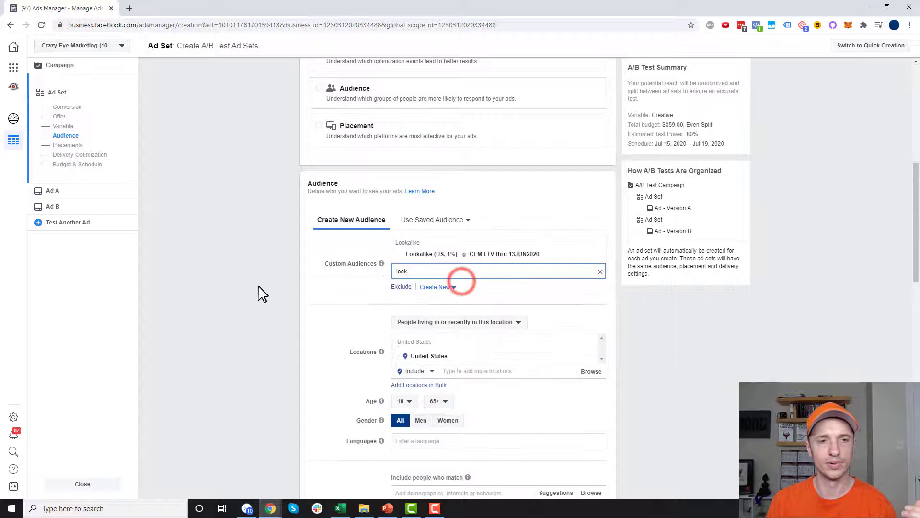
{"action": "scroll", "scroll_direction": "down", "scroll_amount": 3}
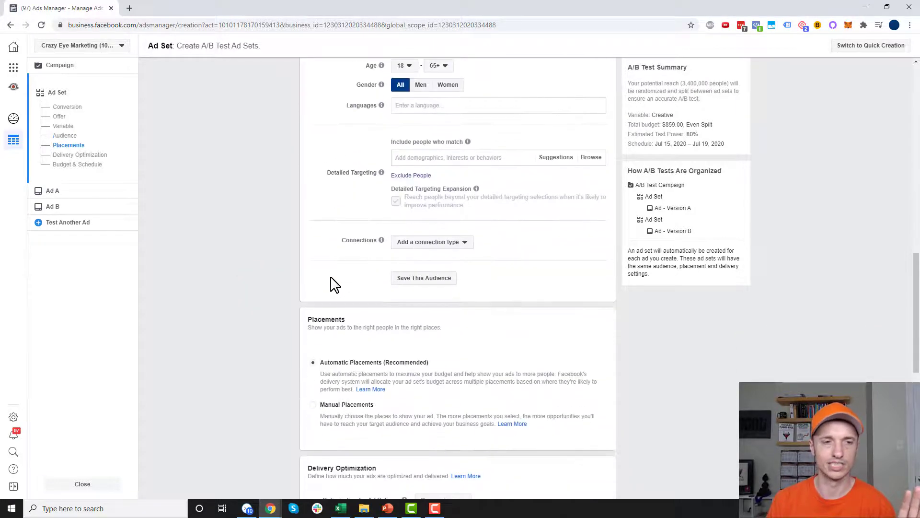
{"action": "scroll", "scroll_direction": "down", "scroll_amount": 3}
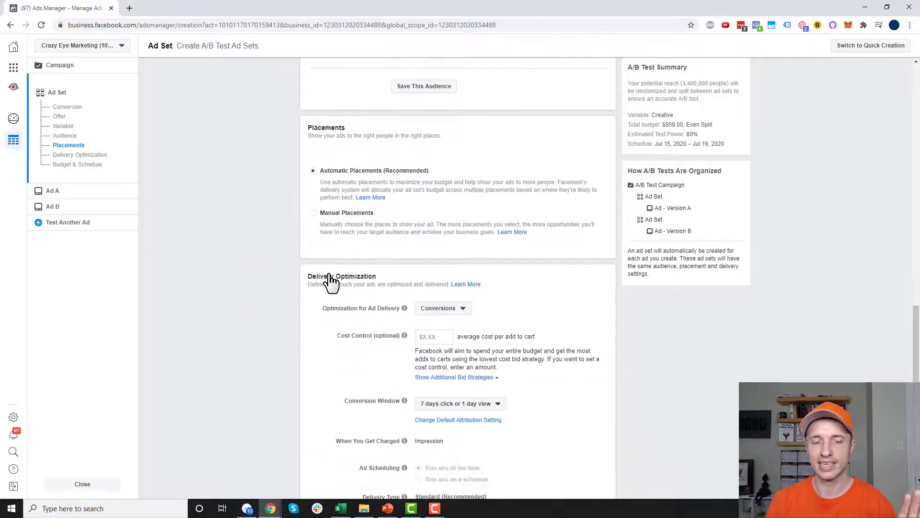
{"action": "scroll", "scroll_direction": "down", "scroll_amount": 3}
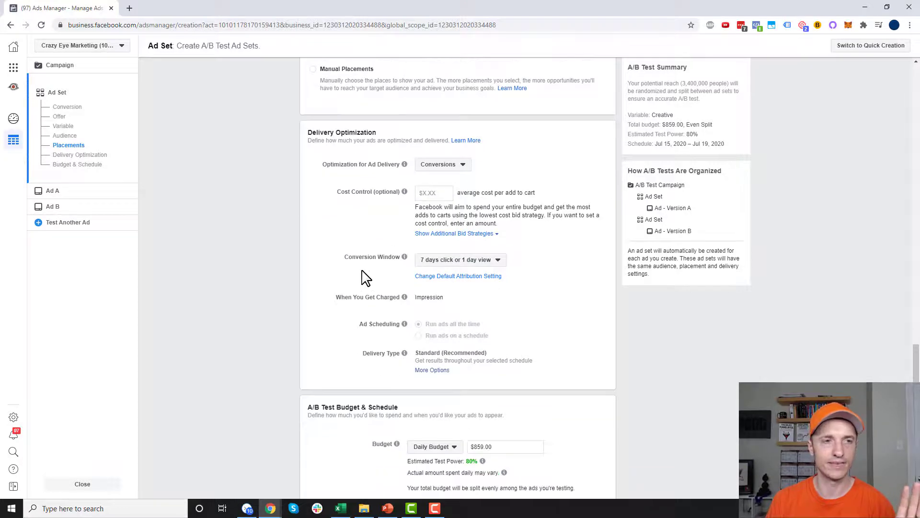
{"action": "scroll", "scroll_direction": "down", "scroll_amount": 3}
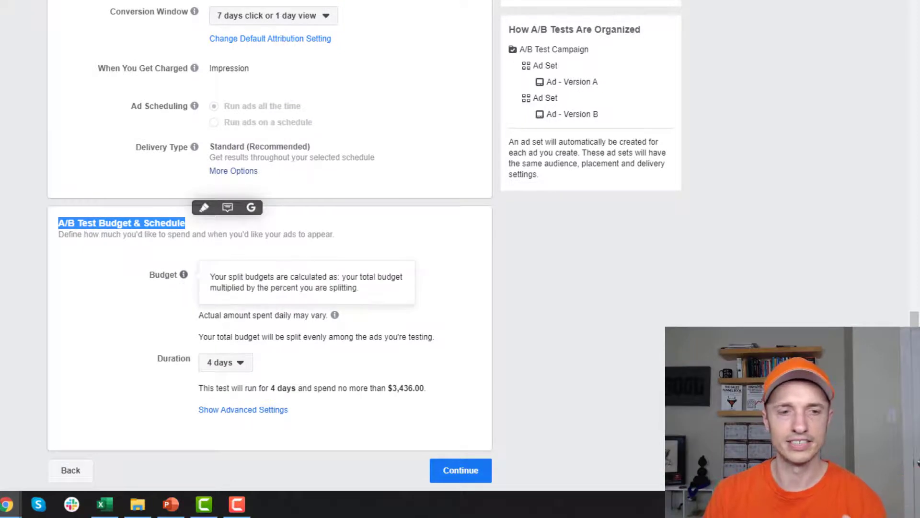
Set the A/B test's daily budget to $10.
{"action": "left_click", "coordinate": [336, 279]}
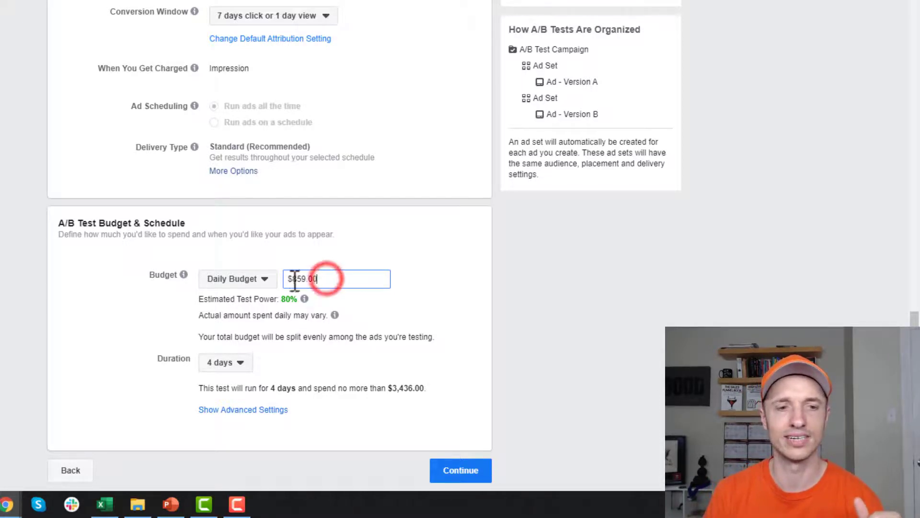
{"action": "type", "text": "$10"}
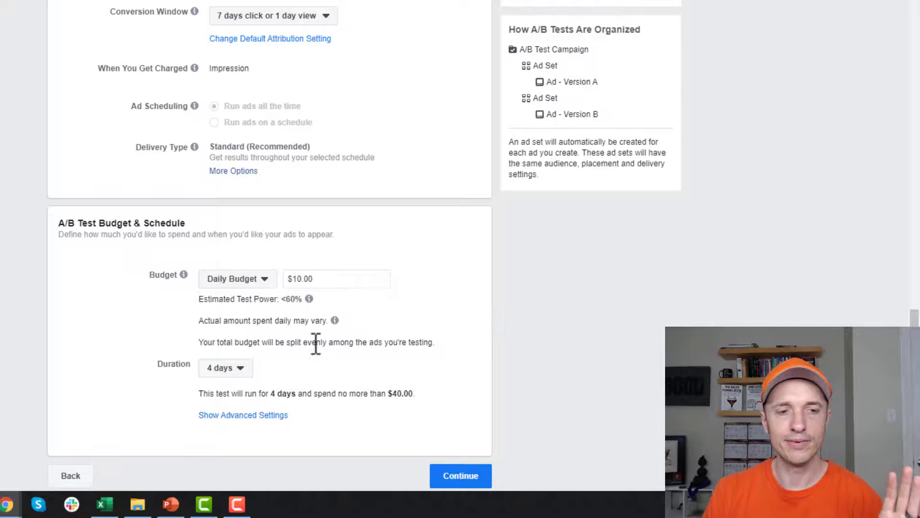
Set the test duration to 7 days (spend capped at $70) and continue to Ad A.
{"action": "left_click", "coordinate": [225, 367]}
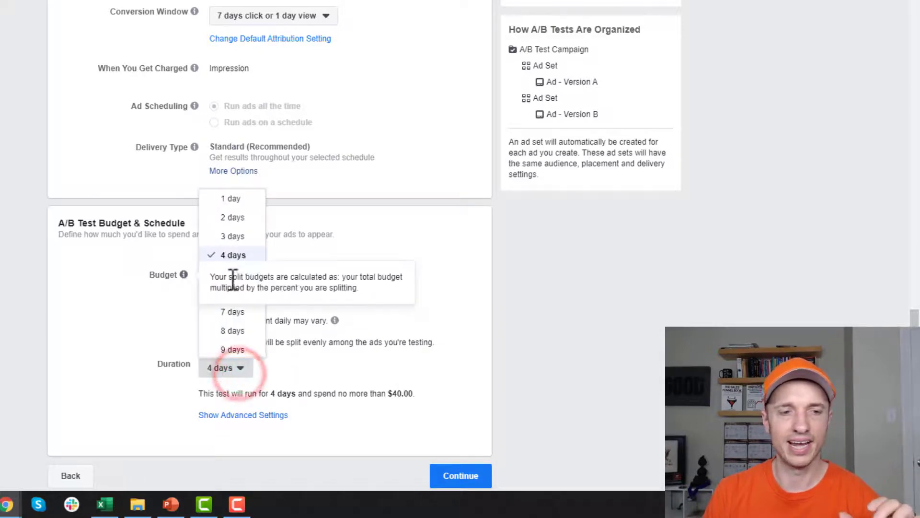
{"action": "left_click", "coordinate": [232, 312]}
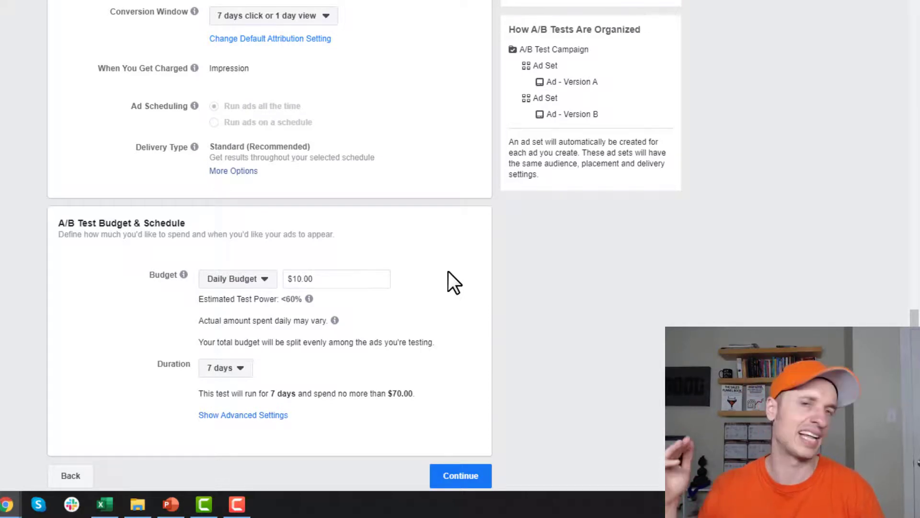
{"action": "mouse_move", "coordinate": [205, 365]}
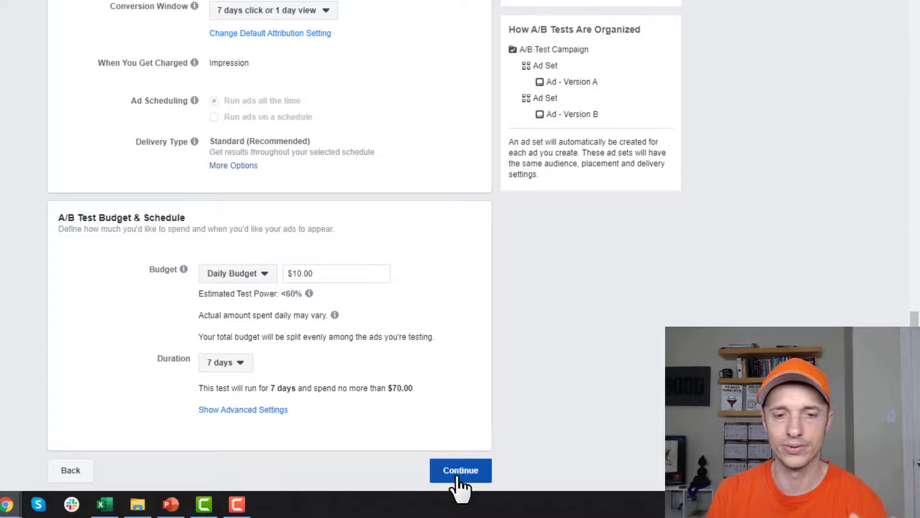
{"action": "left_click", "coordinate": [225, 363]}
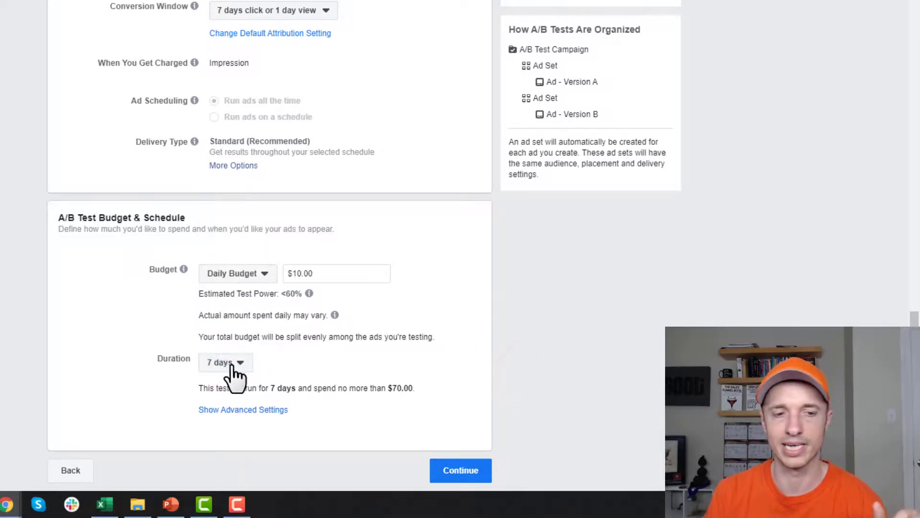
{"action": "left_click", "coordinate": [461, 470]}
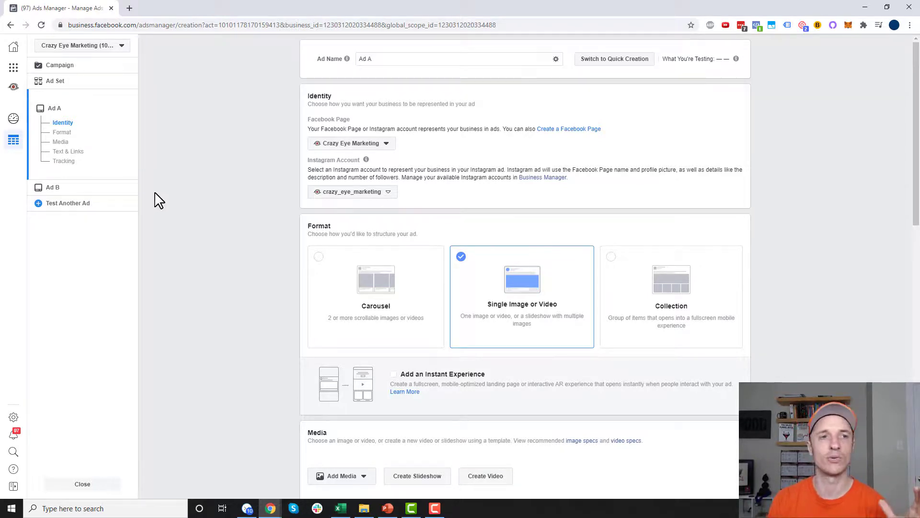
{"action": "mouse_move", "coordinate": [235, 238]}
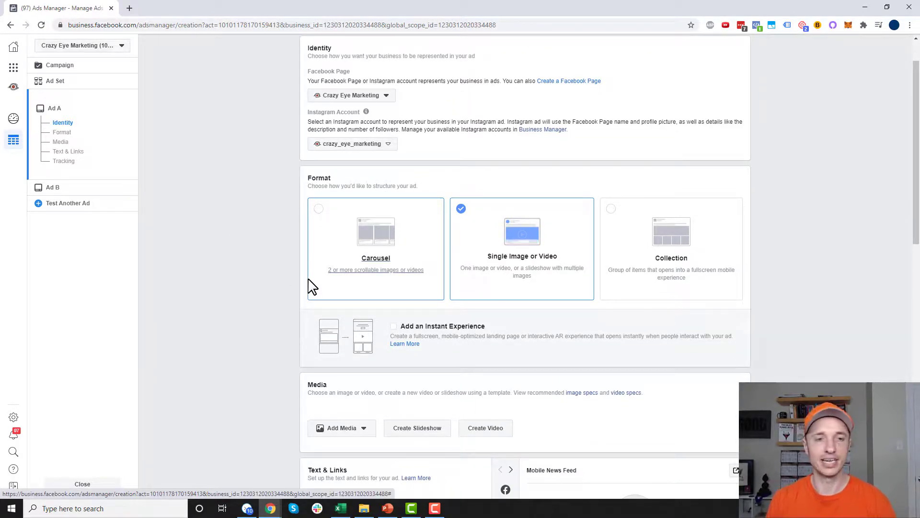
Reach Ad A's Media section and bring up the Add Media choices.
{"action": "scroll", "scroll_direction": "down", "scroll_amount": 3}
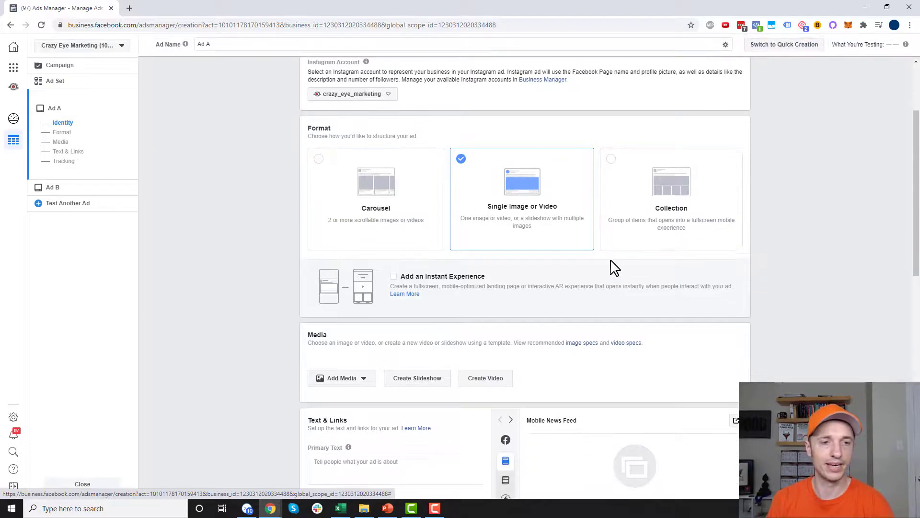
{"action": "left_click", "coordinate": [341, 186]}
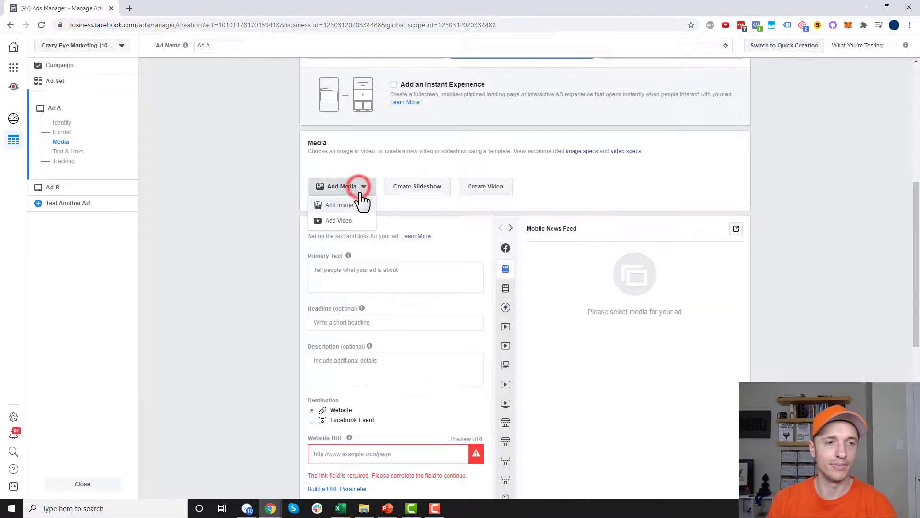
Give Ad A the Free Training image, 'fdas' placeholder text and the crazyeyemarketing.com link.
{"action": "left_click", "coordinate": [338, 205]}
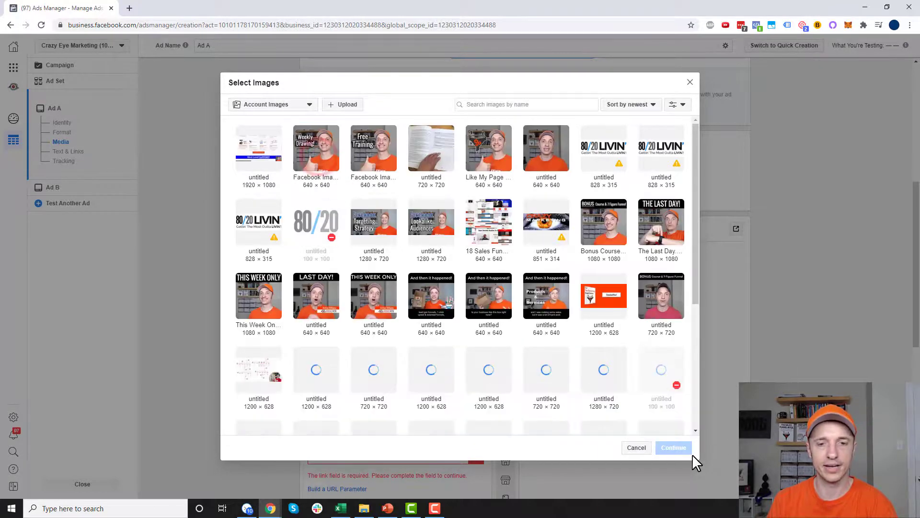
{"action": "left_click", "coordinate": [316, 148]}
{"action": "type", "text": "fdsa"}
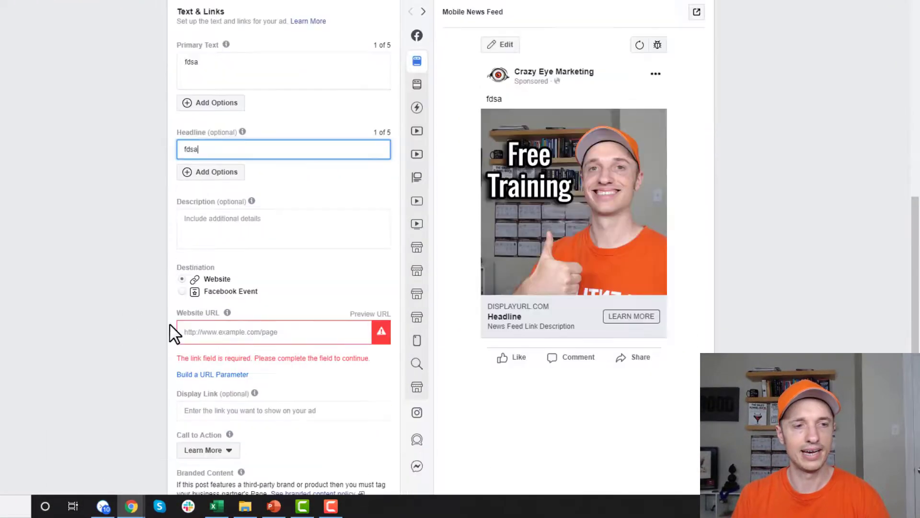
{"action": "type", "text": "fdas"}
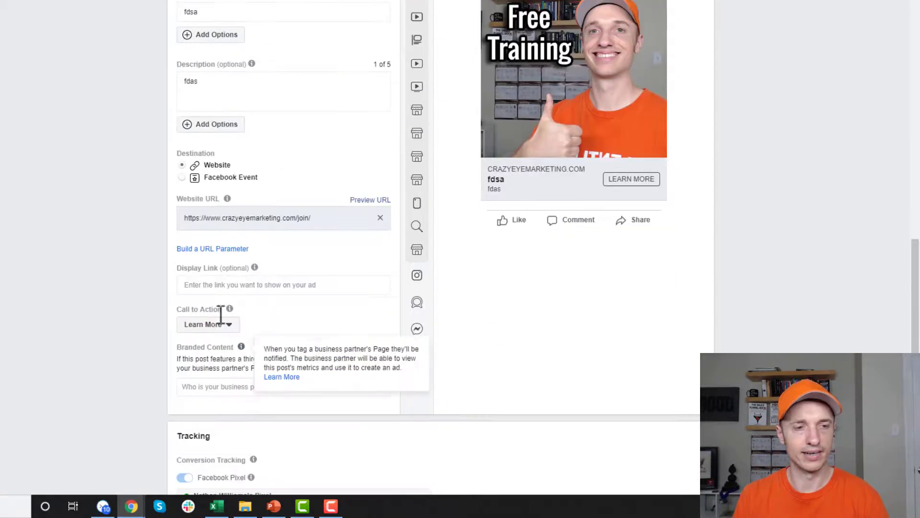
{"action": "scroll", "scroll_direction": "down", "scroll_amount": 3}
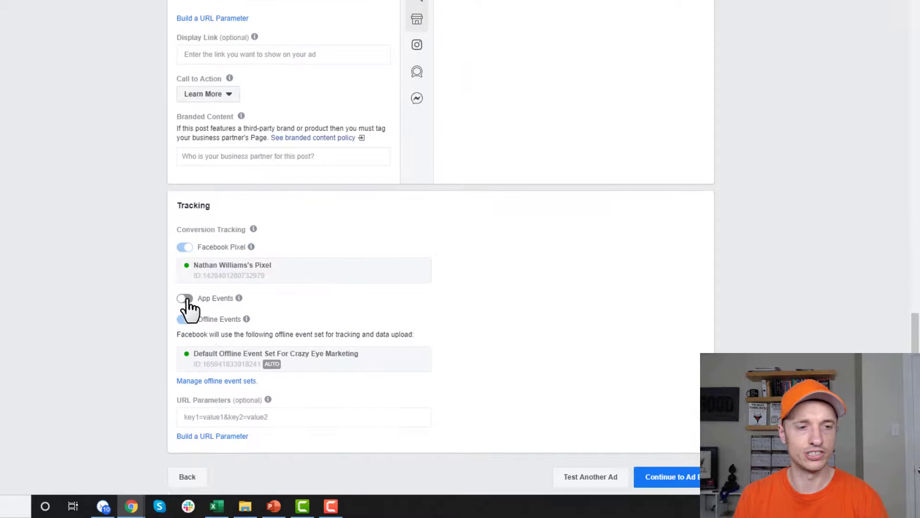
{"action": "left_click", "coordinate": [184, 318]}
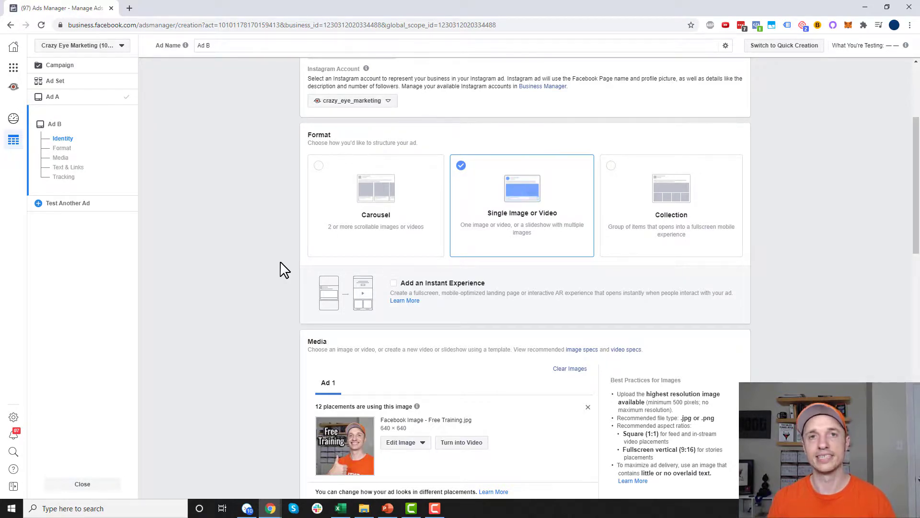
{"action": "scroll", "scroll_direction": "down", "scroll_amount": 3}
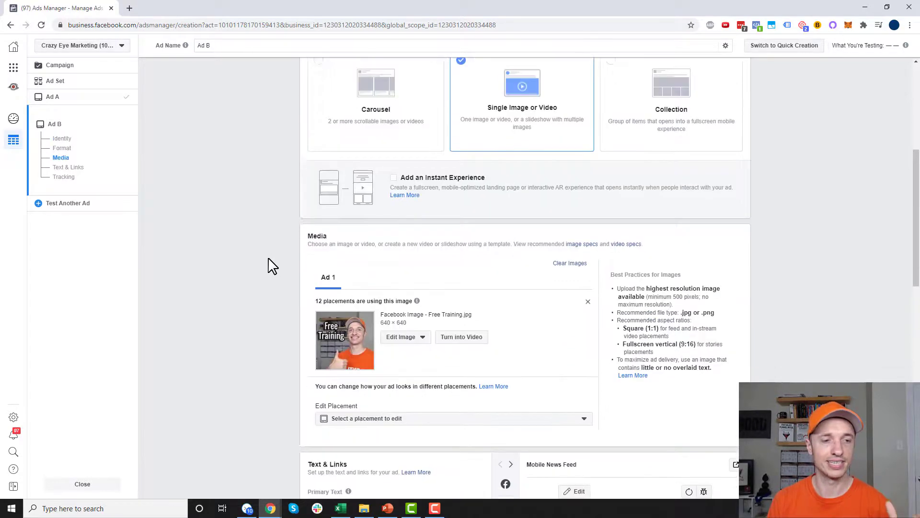
{"action": "scroll", "scroll_direction": "down", "scroll_amount": 3}
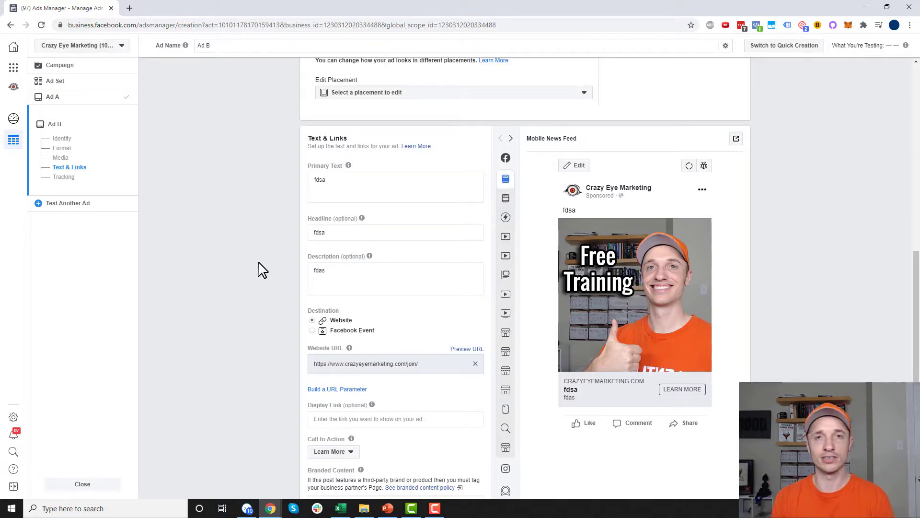
{"action": "mouse_move", "coordinate": [297, 273]}
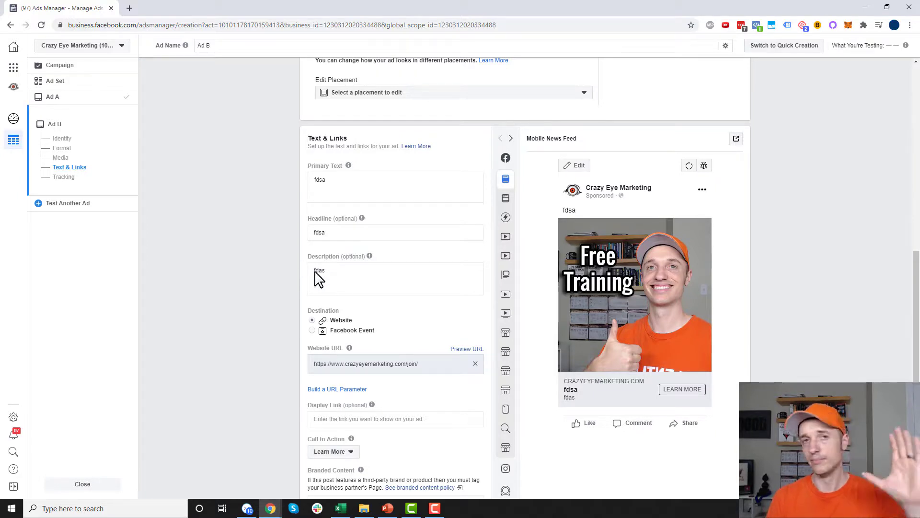
{"action": "scroll", "scroll_direction": "down", "scroll_amount": 3}
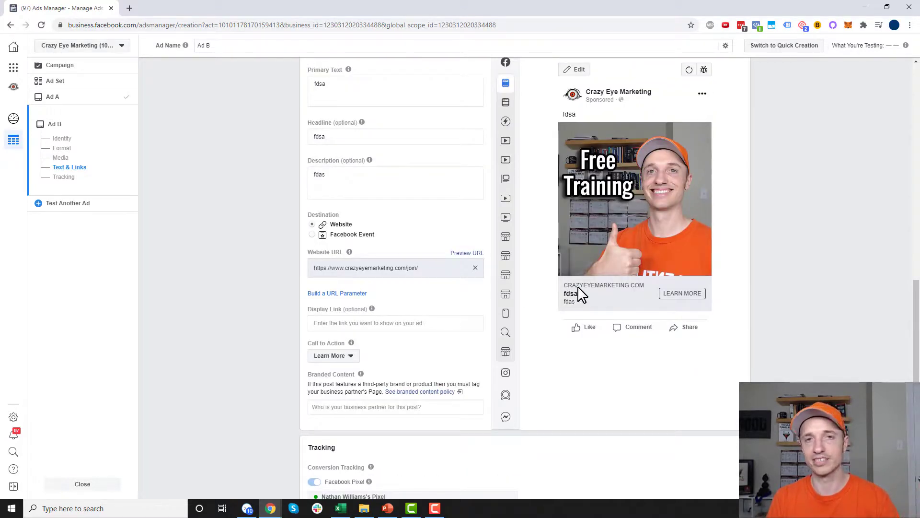
{"action": "scroll", "scroll_direction": "down", "scroll_amount": 3}
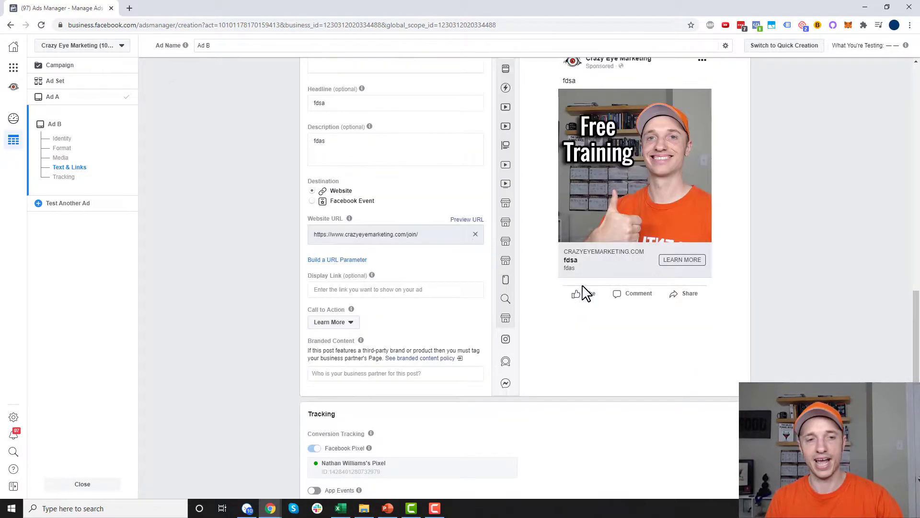
{"action": "scroll", "scroll_direction": "down", "scroll_amount": 3}
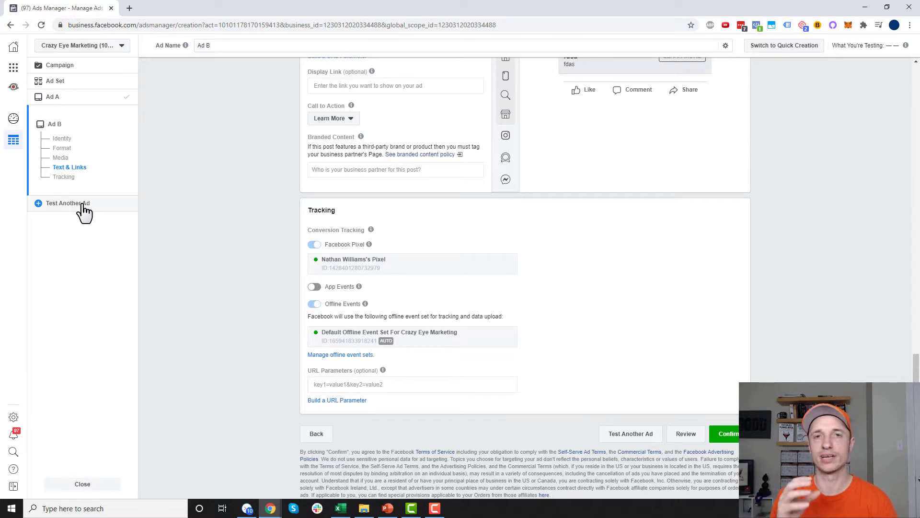
{"action": "mouse_move", "coordinate": [105, 225]}
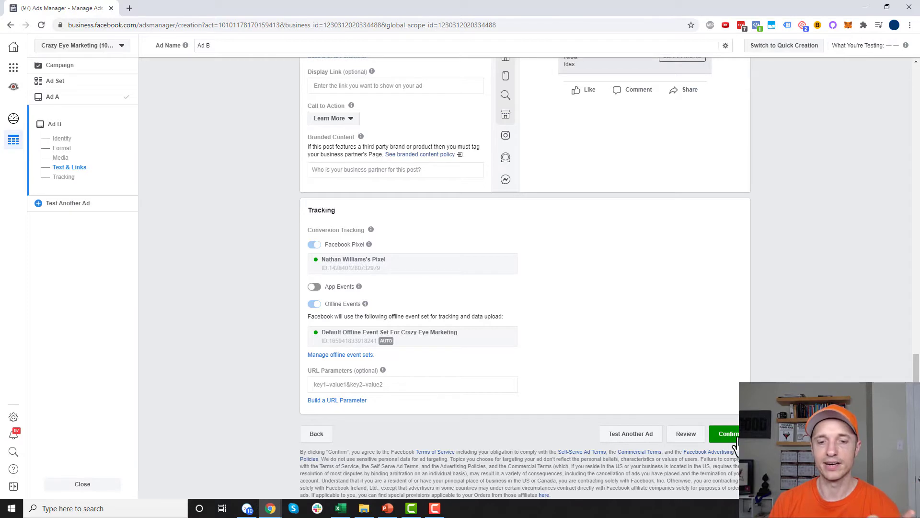
{"action": "mouse_move", "coordinate": [731, 427]}
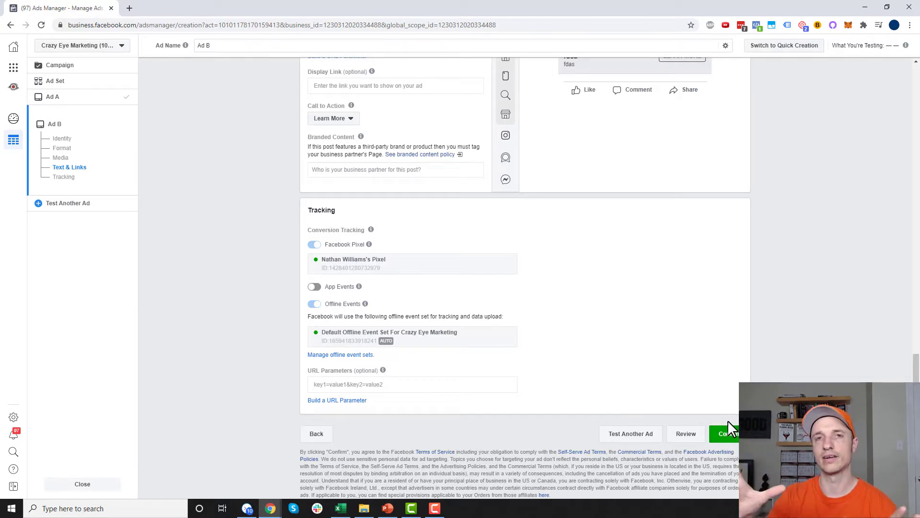